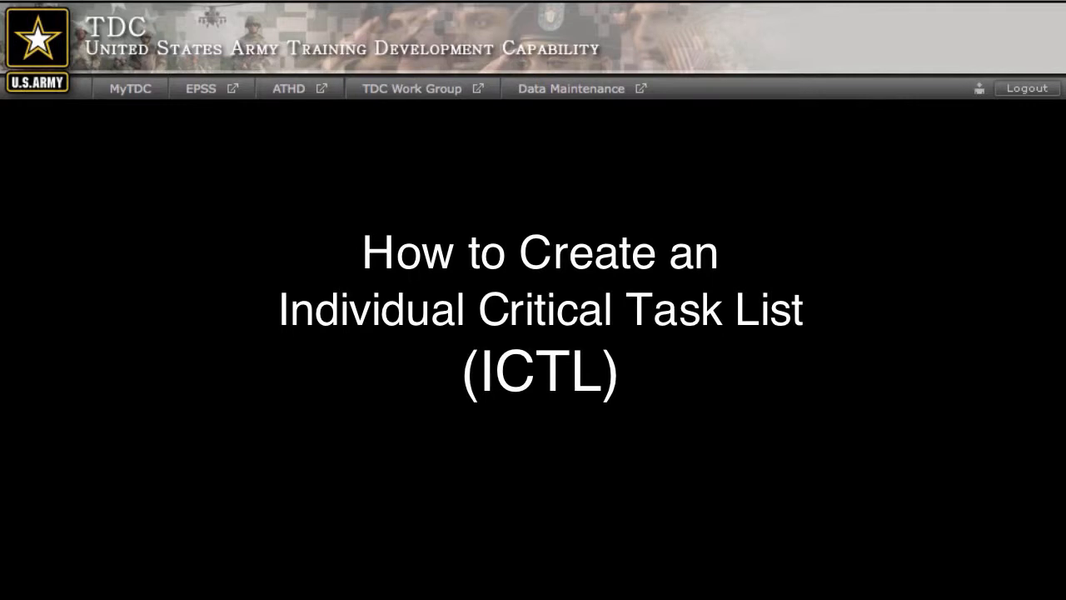
# Go from the ICTL title screen to the My Products page
pyautogui.click(130, 89)
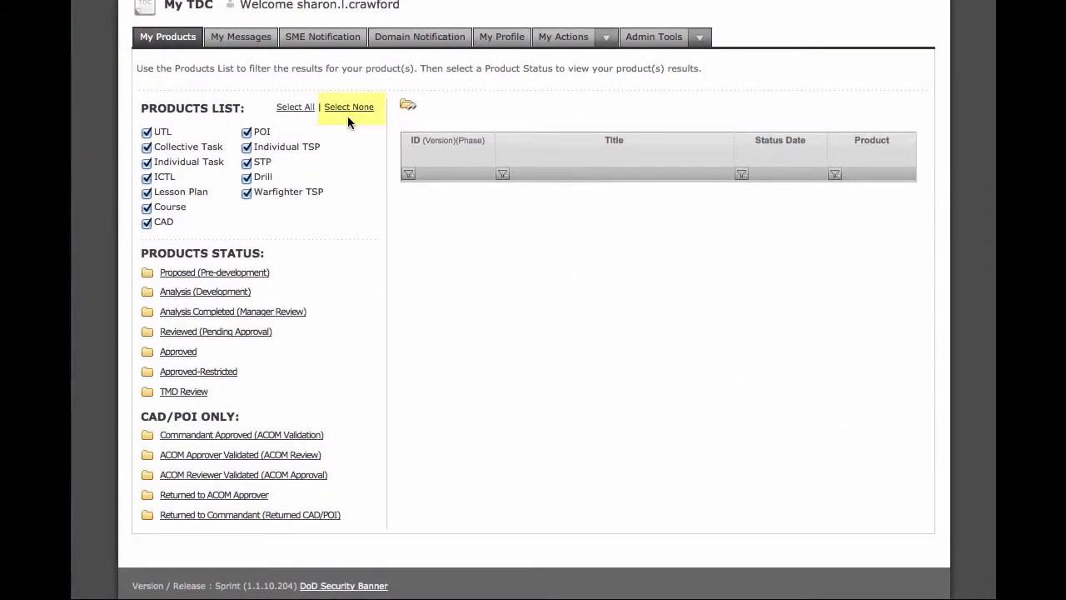
# Filter products to ICTL only and list the Analysis (Development) folder's ICTL
pyautogui.click(349, 106)
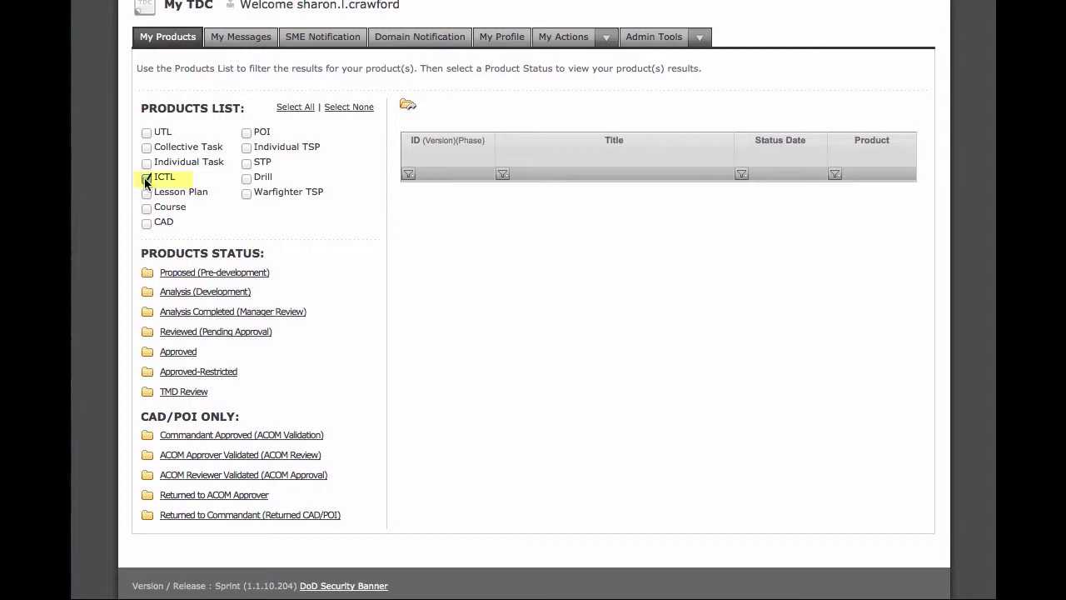
pyautogui.click(147, 177)
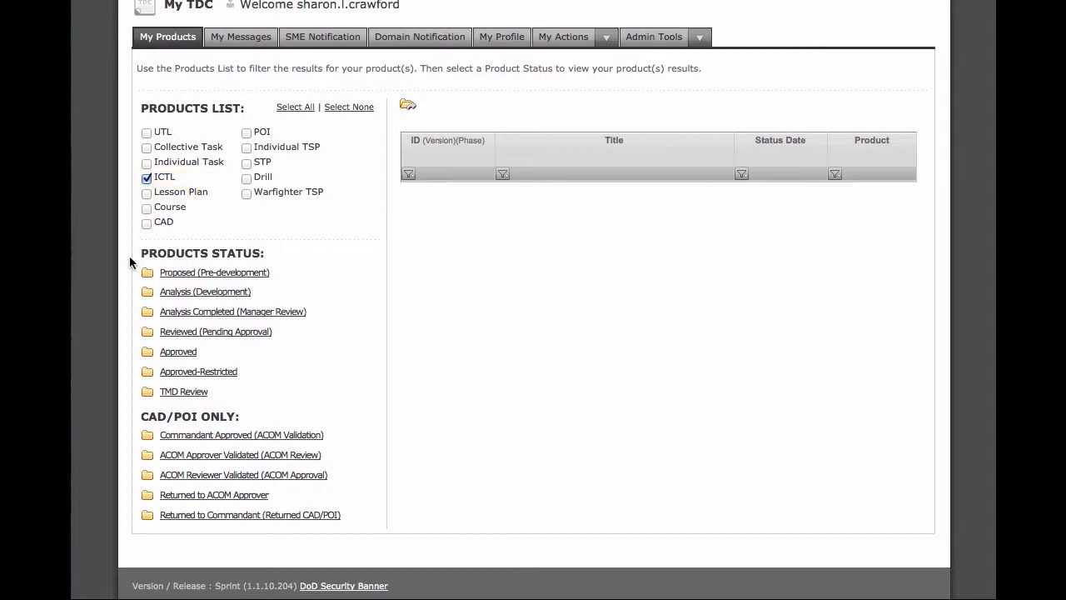
pyautogui.click(205, 291)
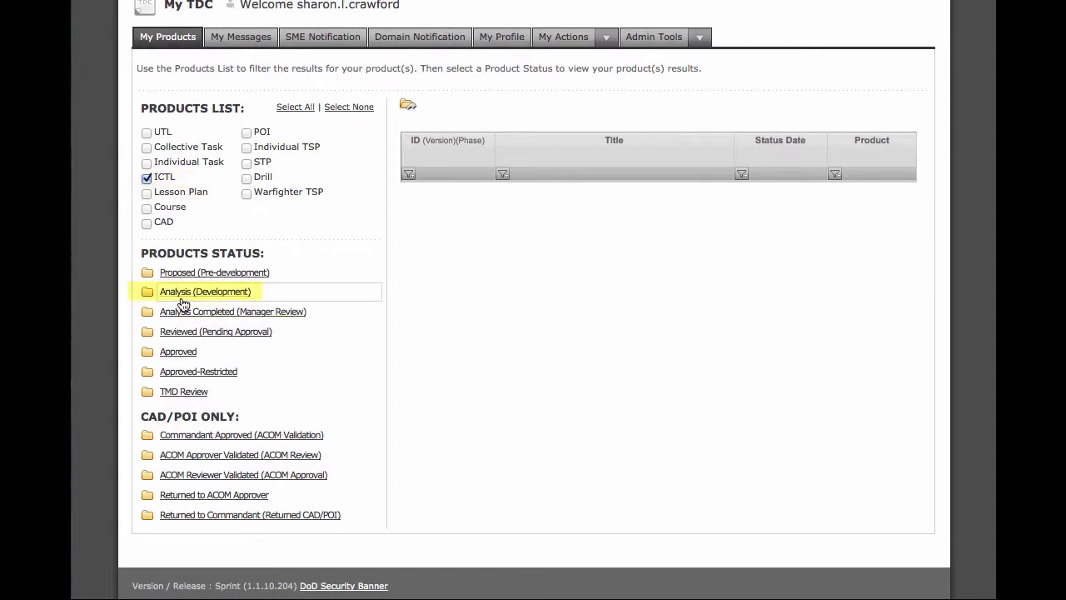
pyautogui.moveTo(181, 298)
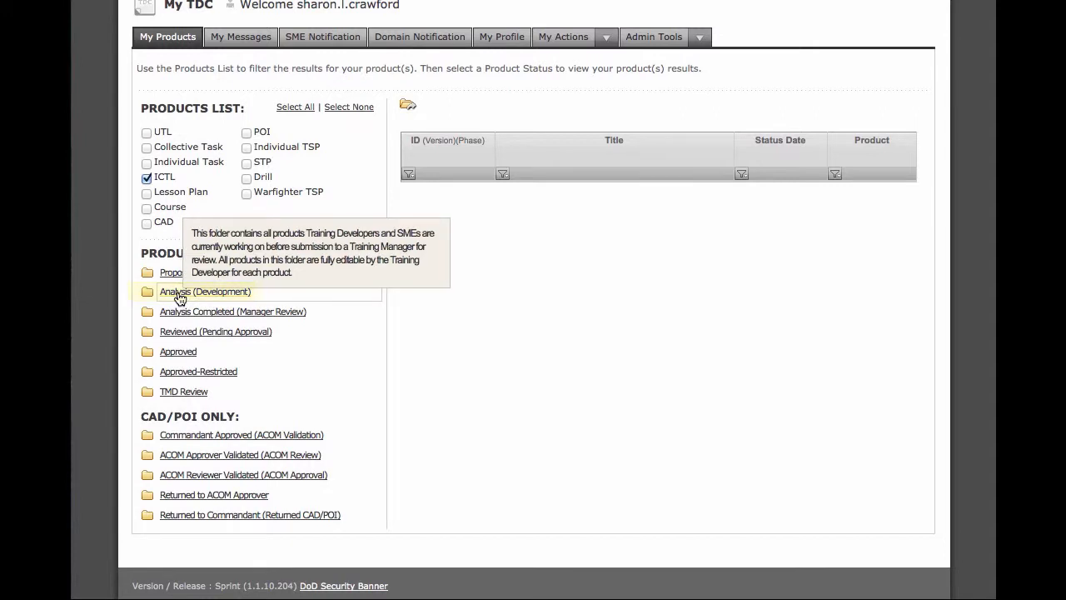
pyautogui.click(204, 292)
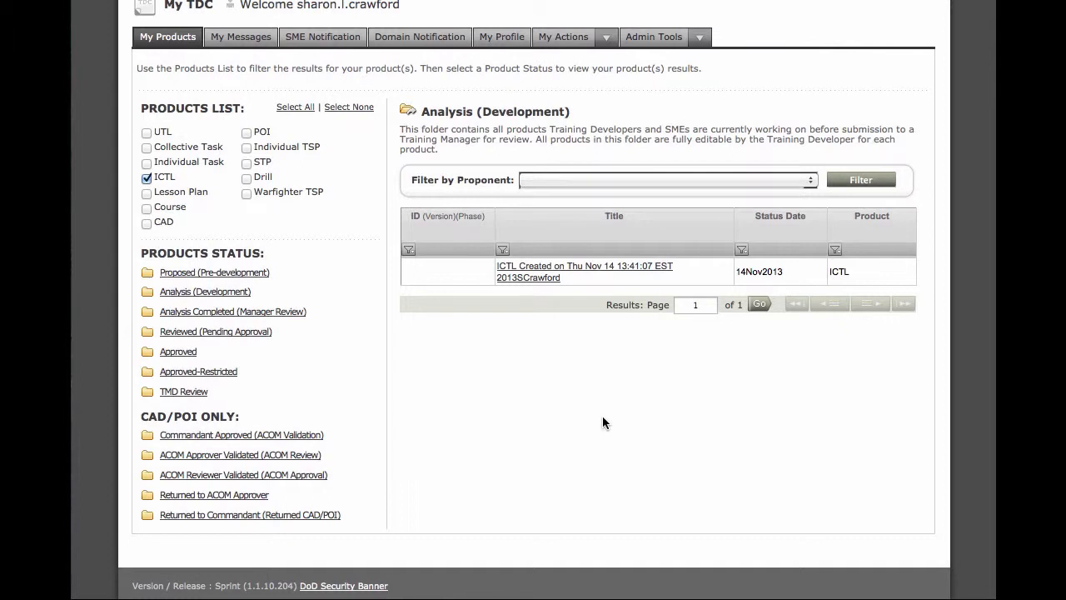
pyautogui.moveTo(602, 389)
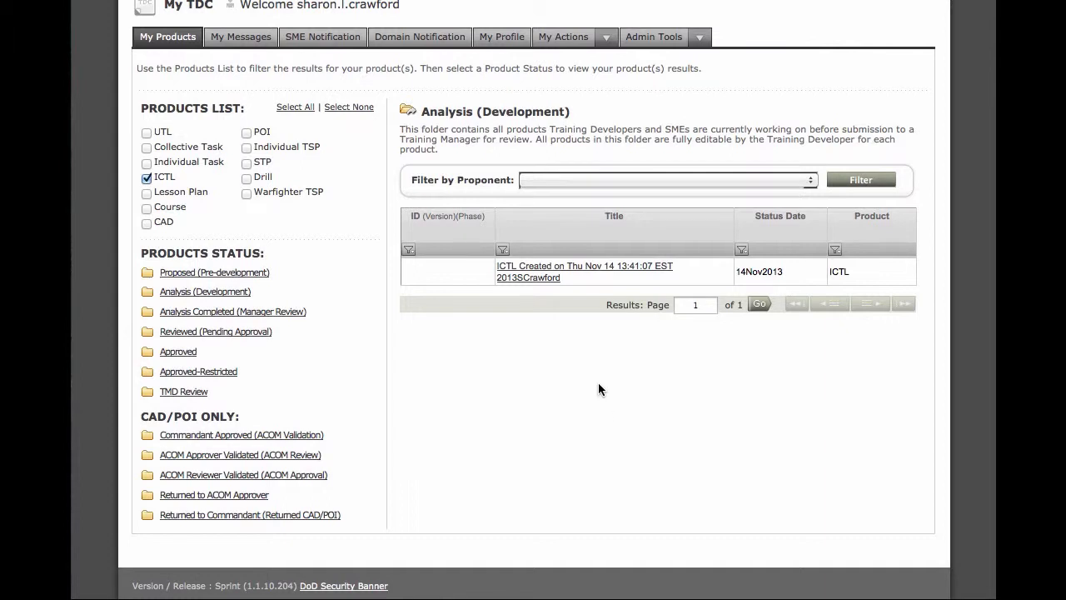
pyautogui.moveTo(558, 192)
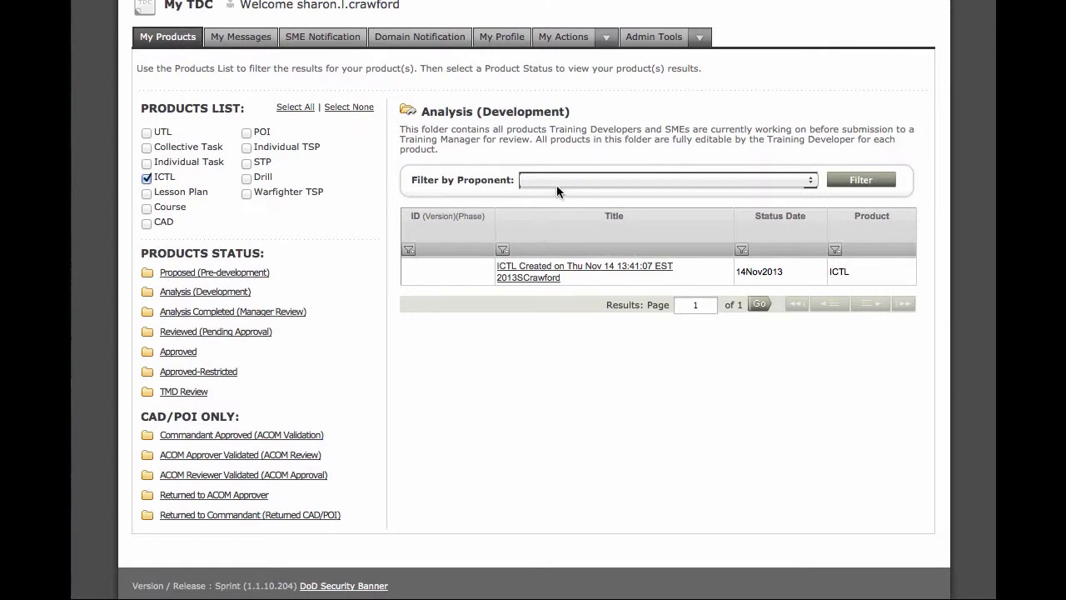
pyautogui.click(666, 179)
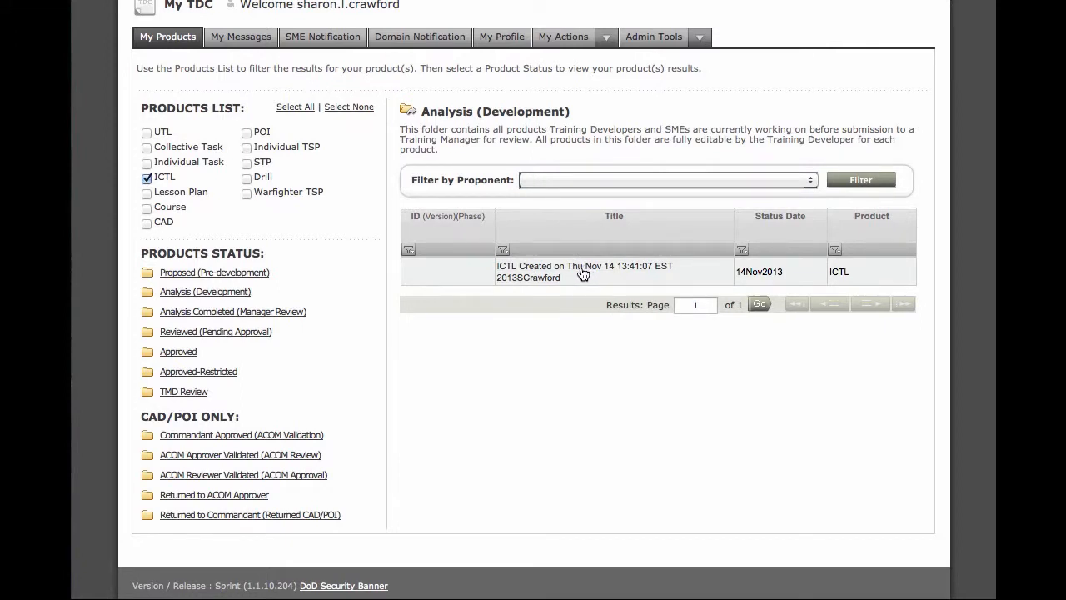
# Open the 14 Nov 2013 ICTL and edit its Step 2 Specialty
pyautogui.click(583, 271)
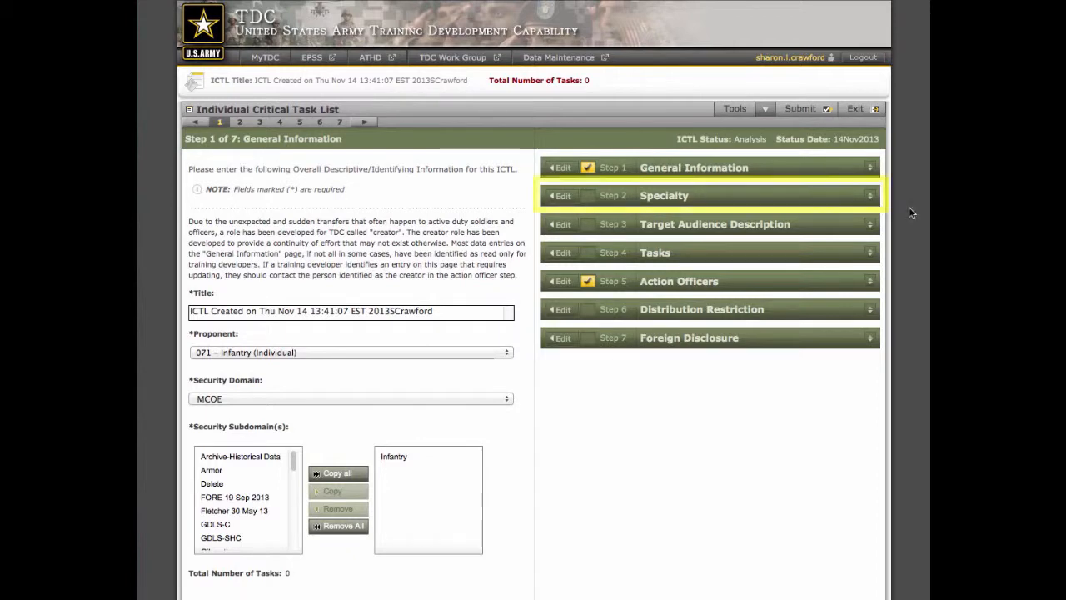
pyautogui.click(562, 194)
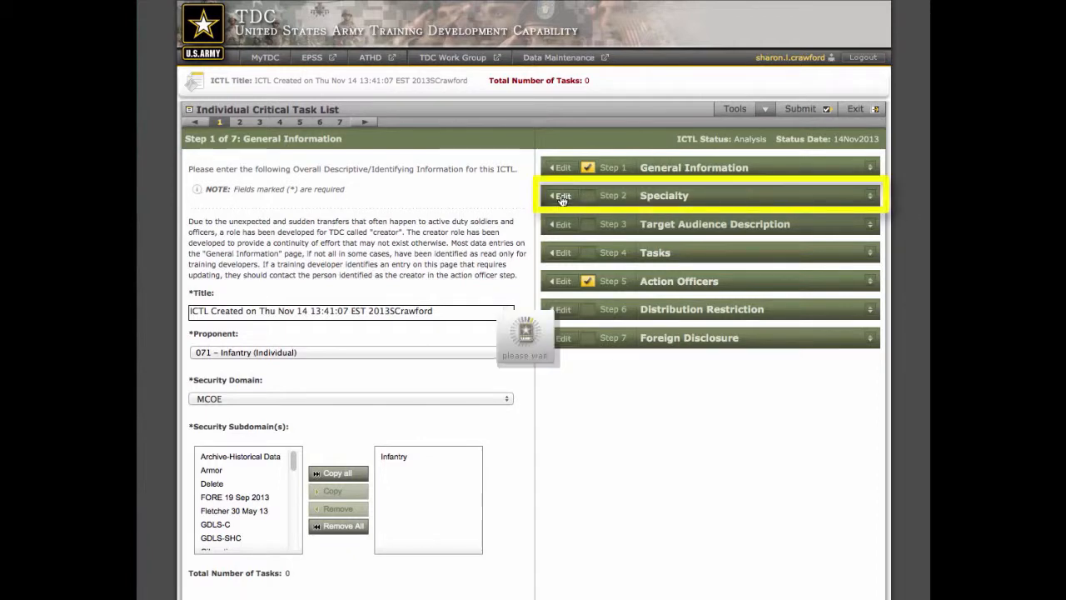
pyautogui.click(563, 195)
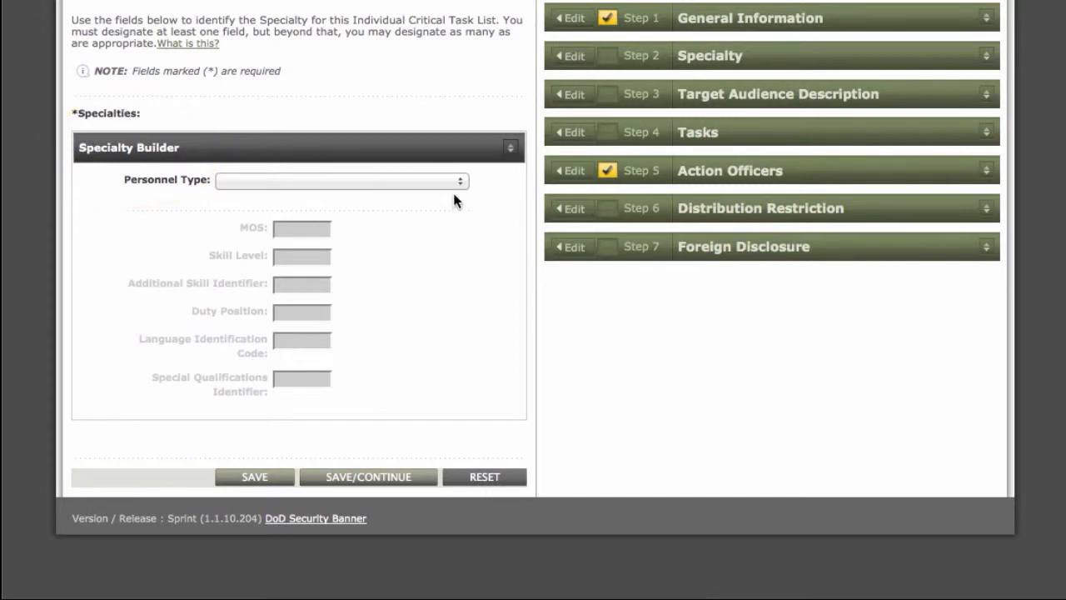
# Choose Enlisted from the Personnel Type dropdown in the Specialty Builder
pyautogui.click(340, 181)
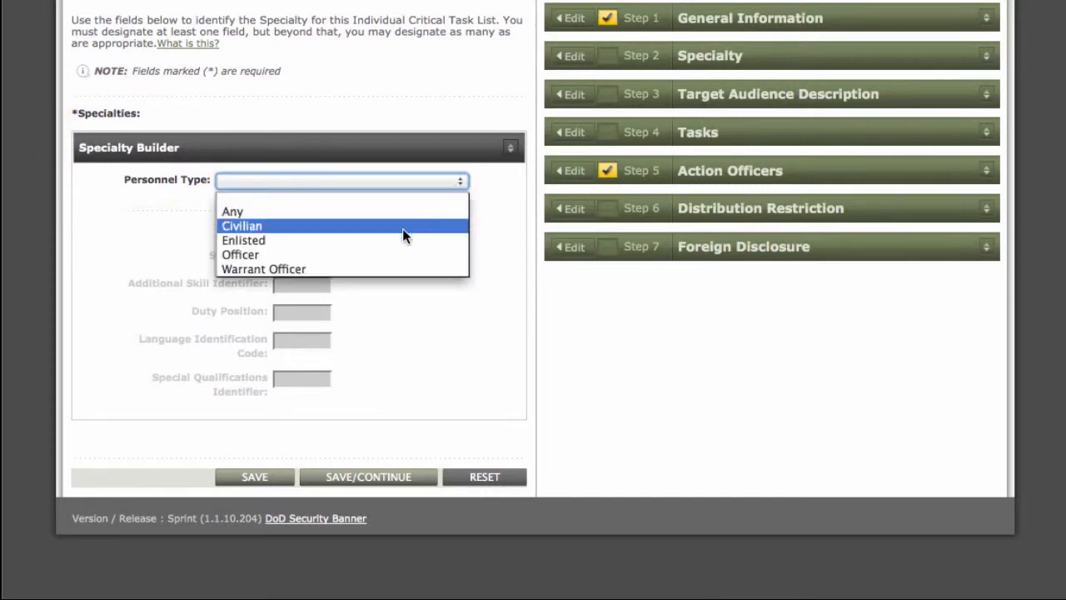
pyautogui.click(244, 240)
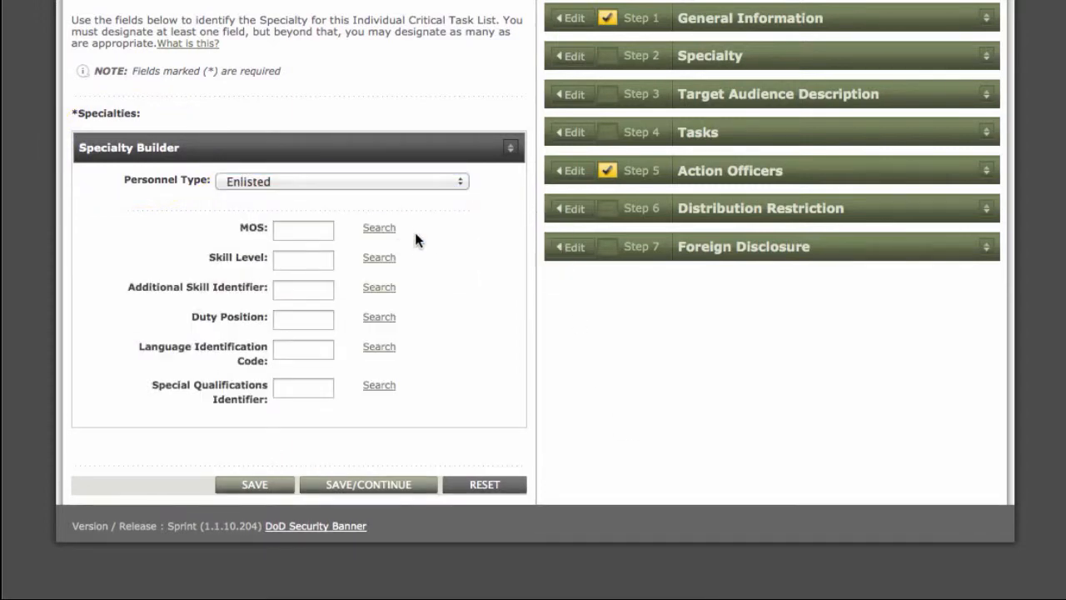
pyautogui.moveTo(449, 230)
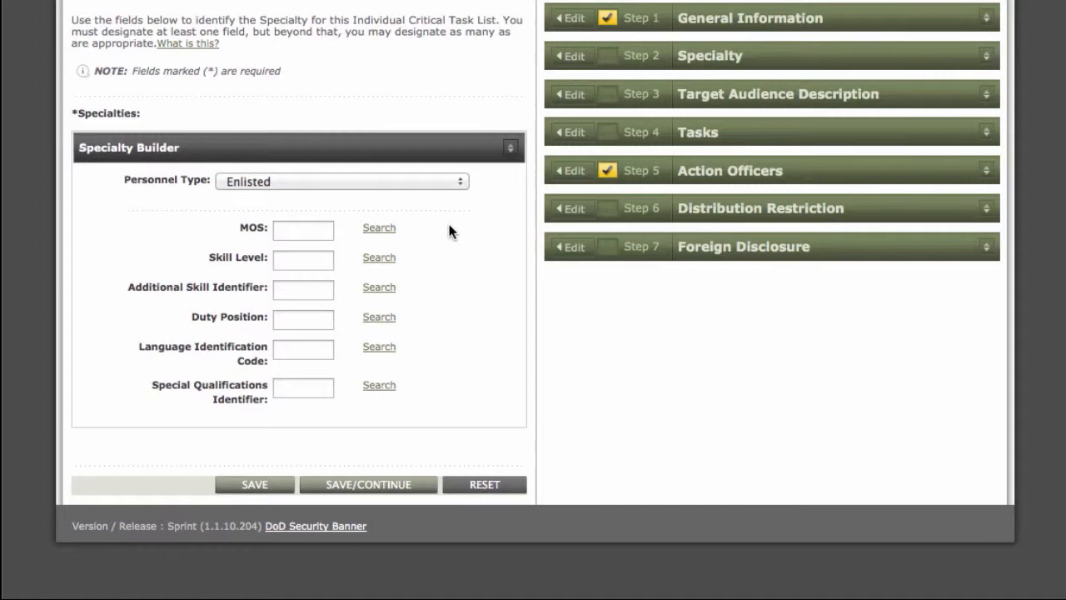
pyautogui.moveTo(428, 242)
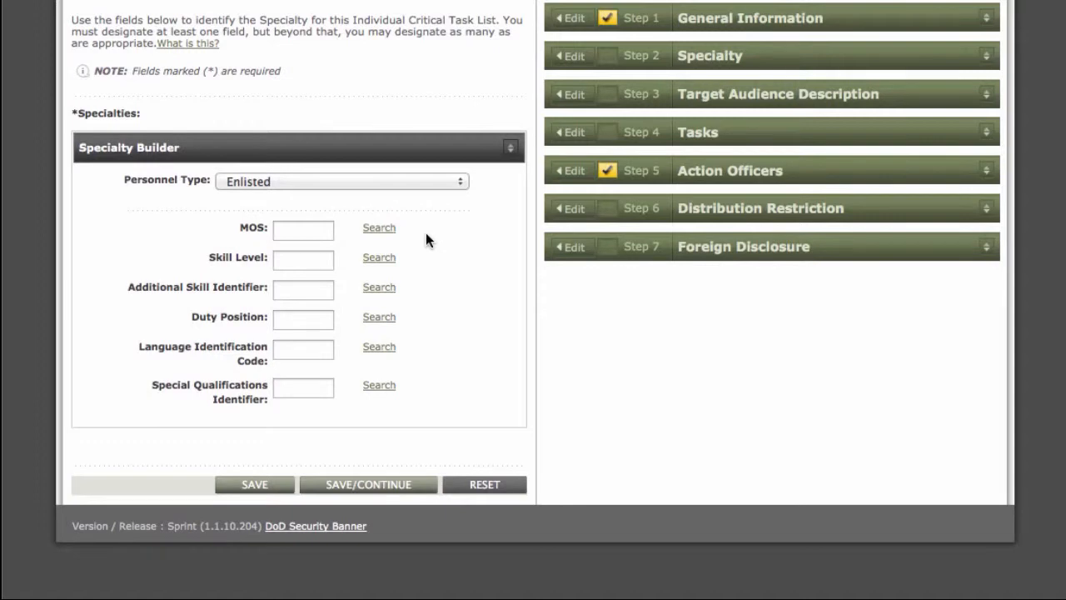
pyautogui.moveTo(411, 231)
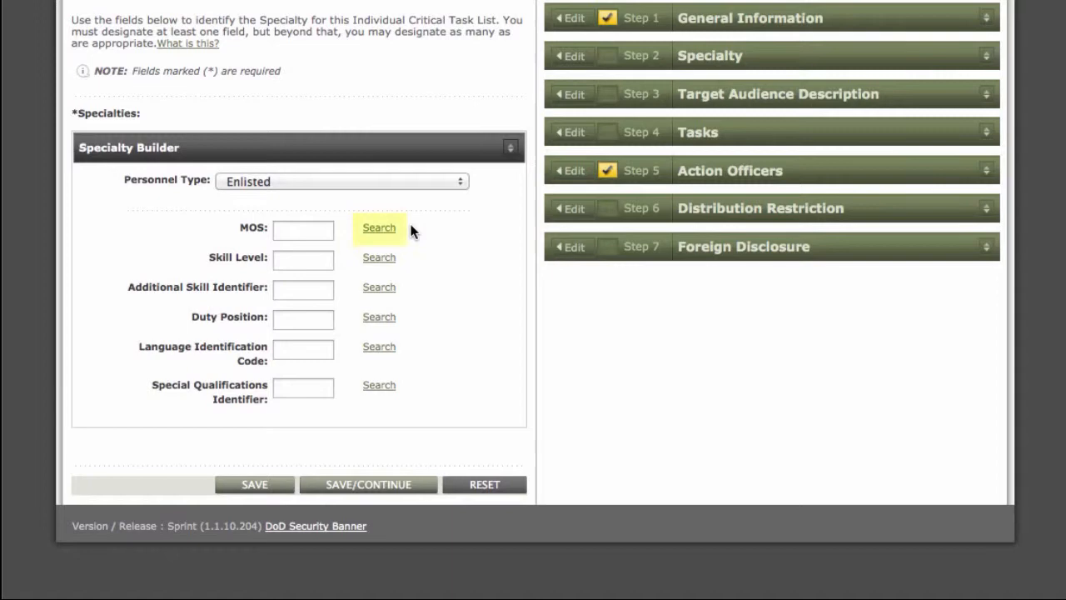
pyautogui.moveTo(380, 232)
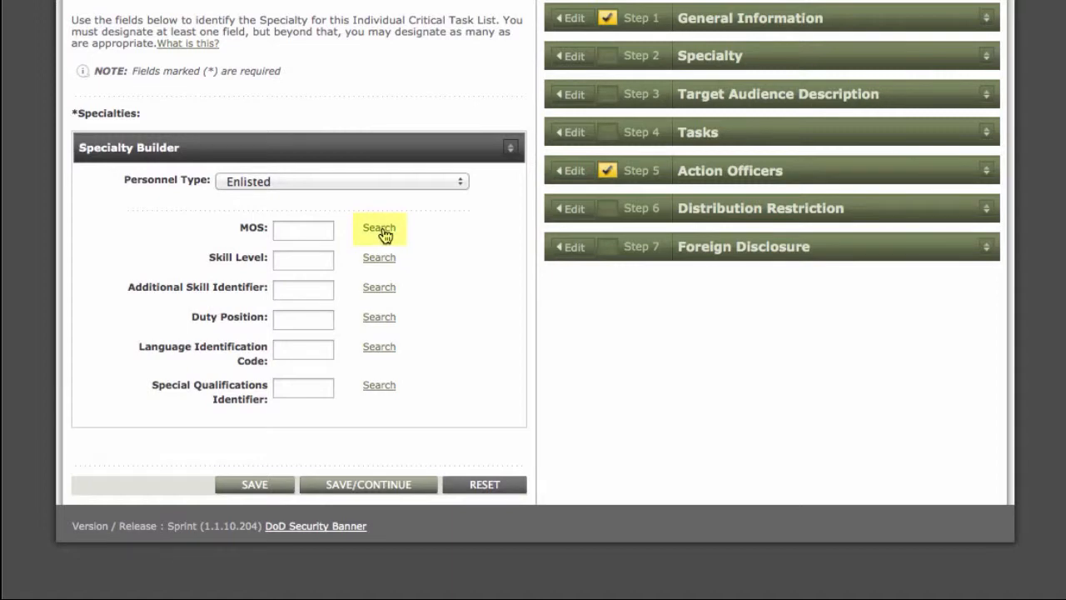
# Search MOS codes starting with 11 and add 11B Infantryman as the MOS
pyautogui.click(379, 228)
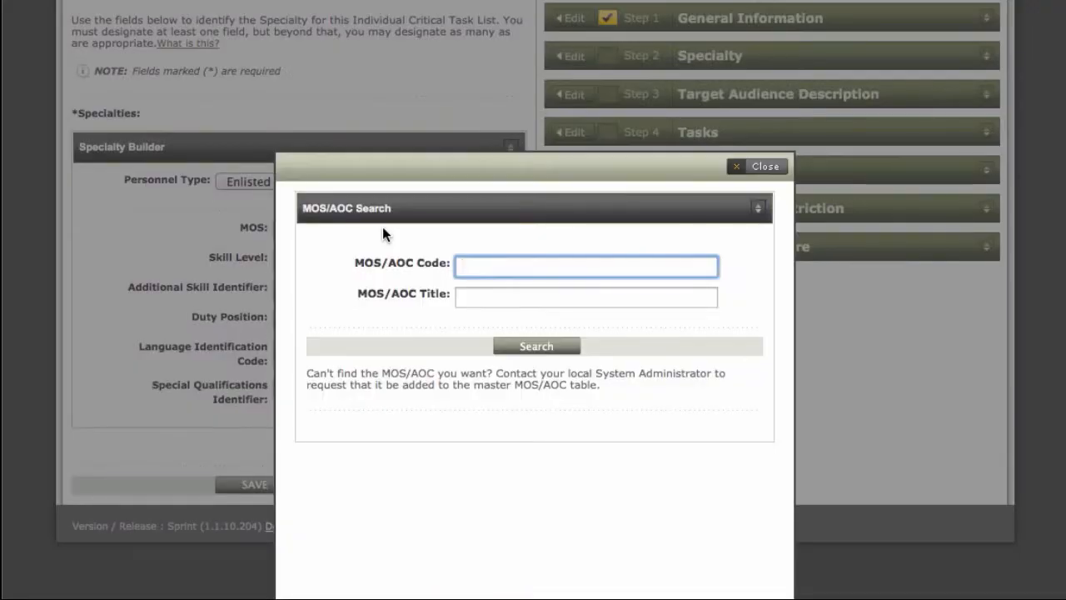
pyautogui.moveTo(501, 235)
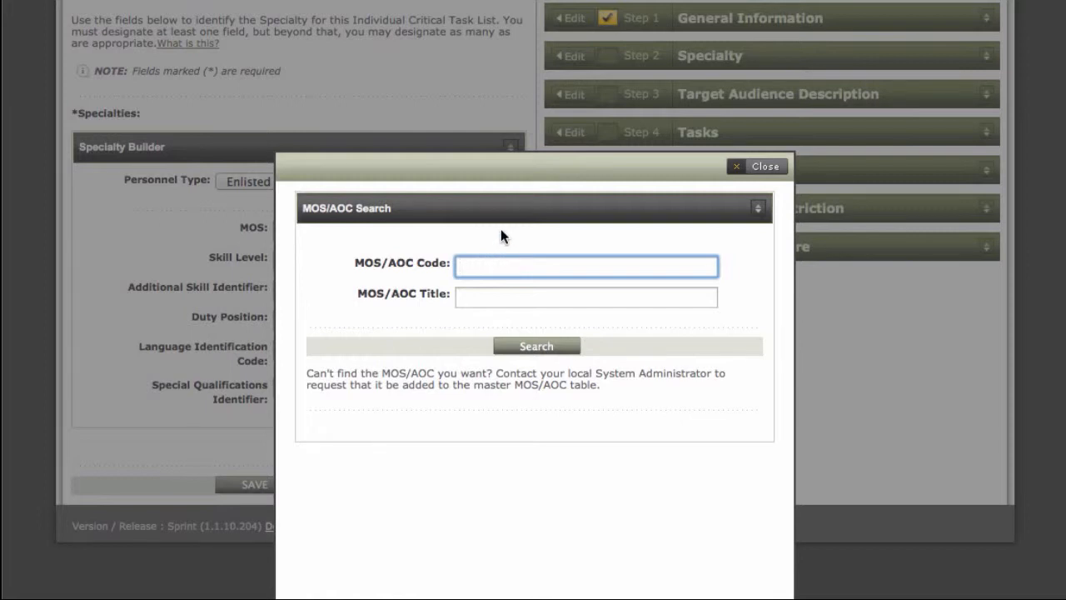
pyautogui.write('11')
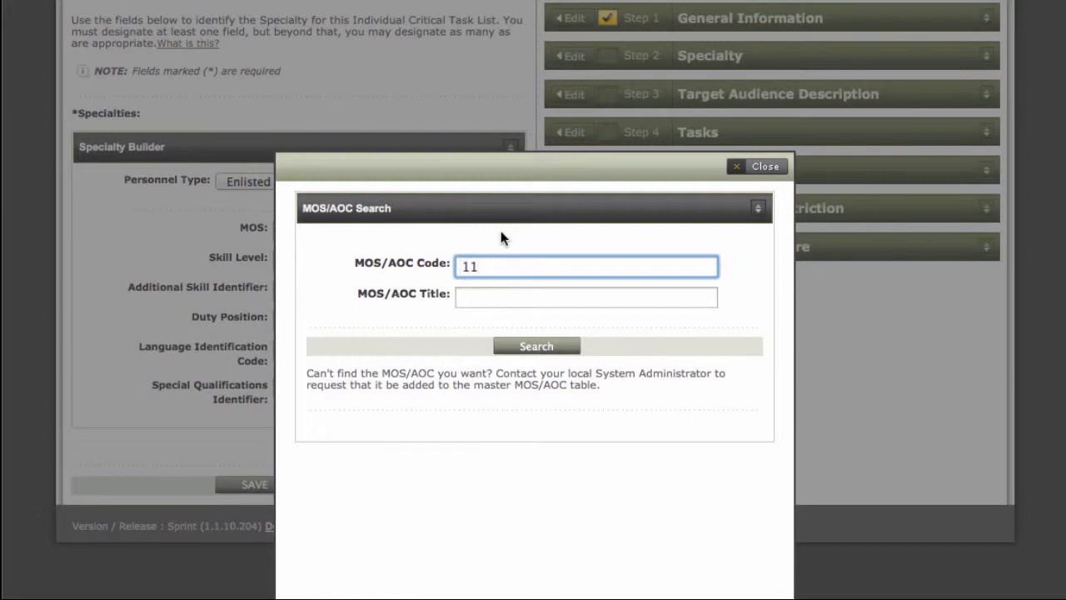
pyautogui.click(536, 346)
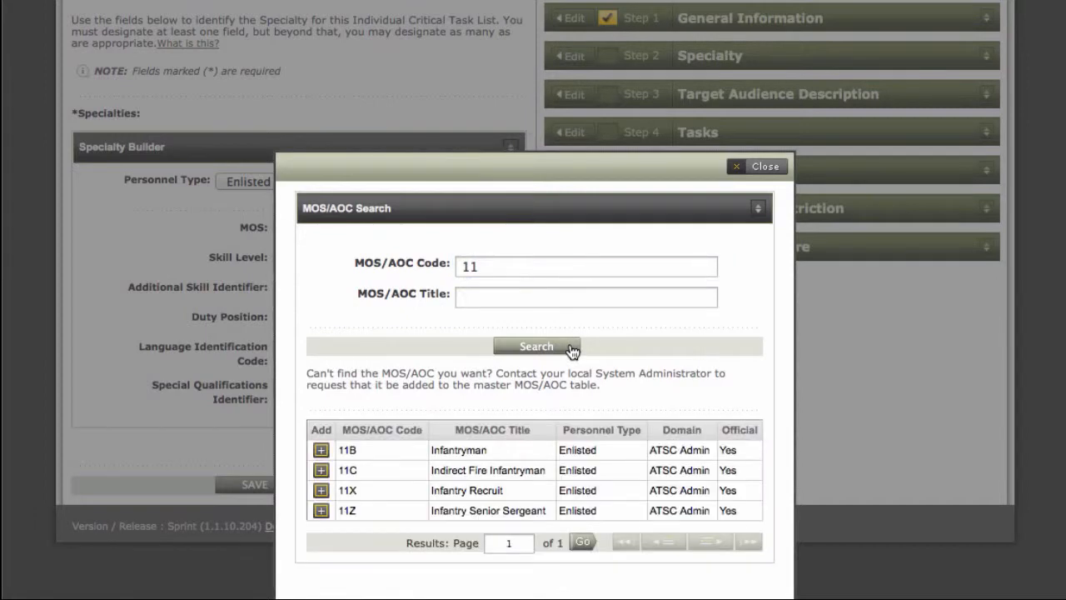
pyautogui.moveTo(346, 468)
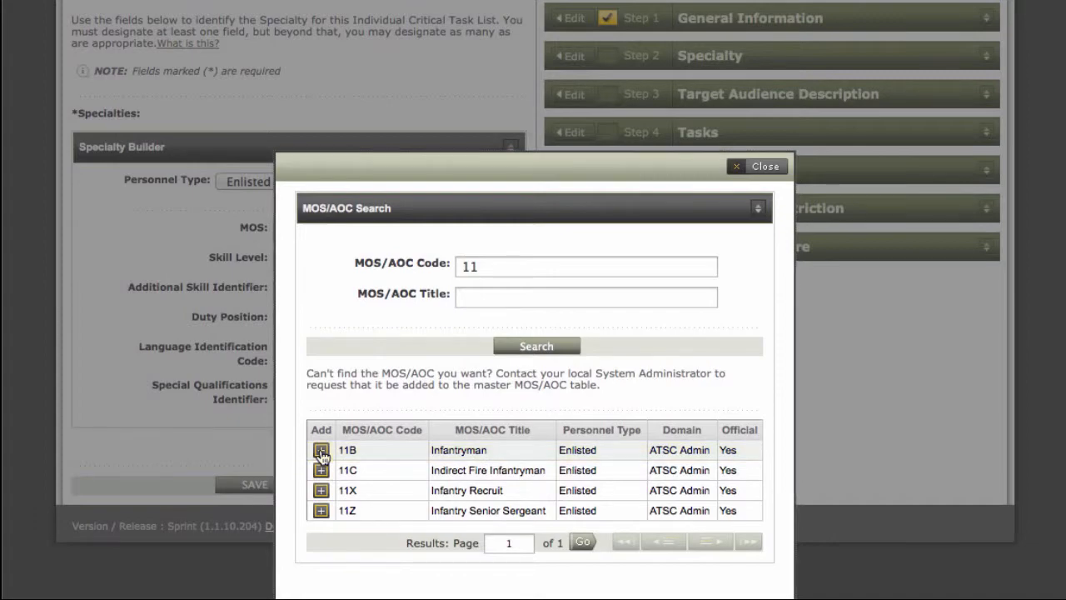
pyautogui.click(320, 450)
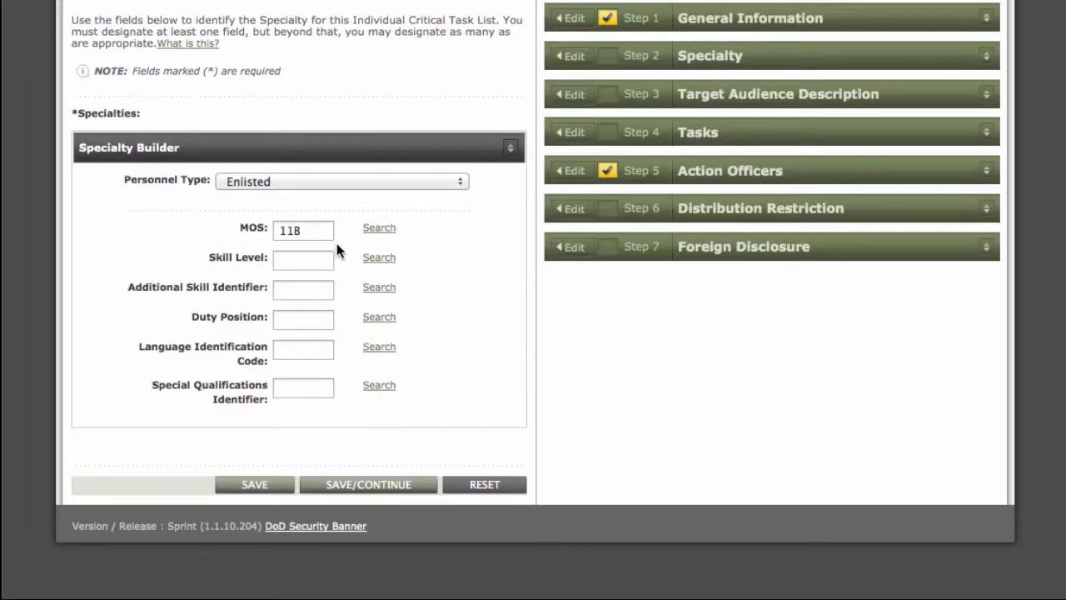
pyautogui.moveTo(318, 241)
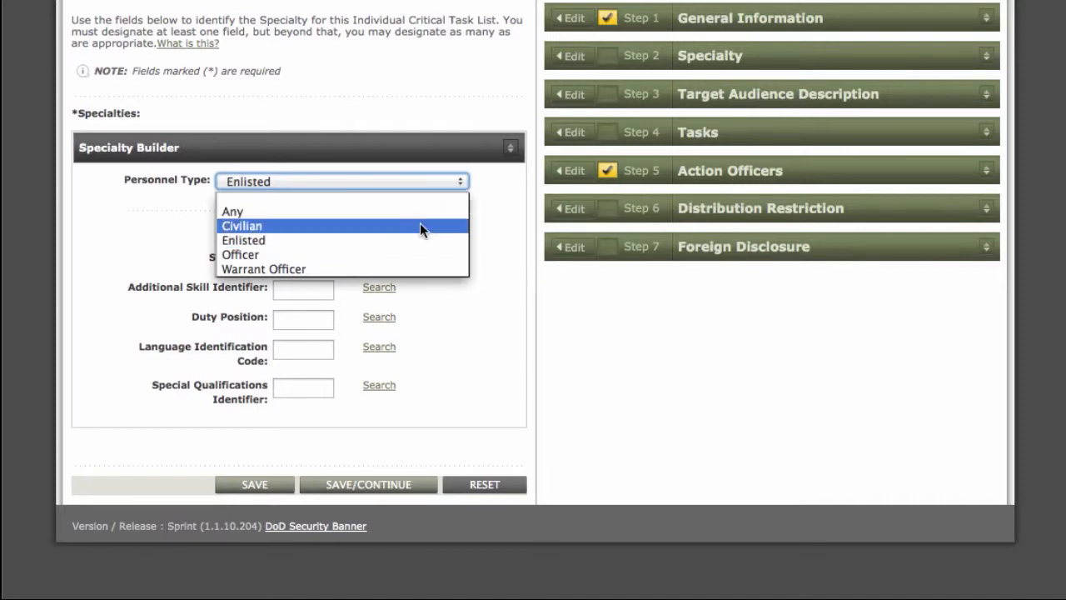
pyautogui.click(242, 226)
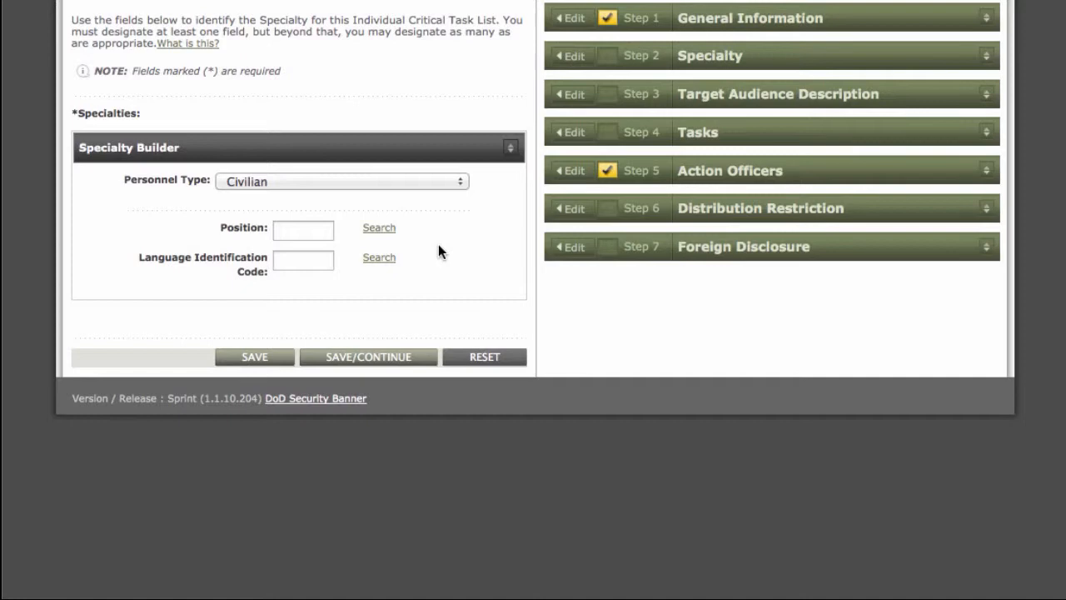
pyautogui.moveTo(270, 294)
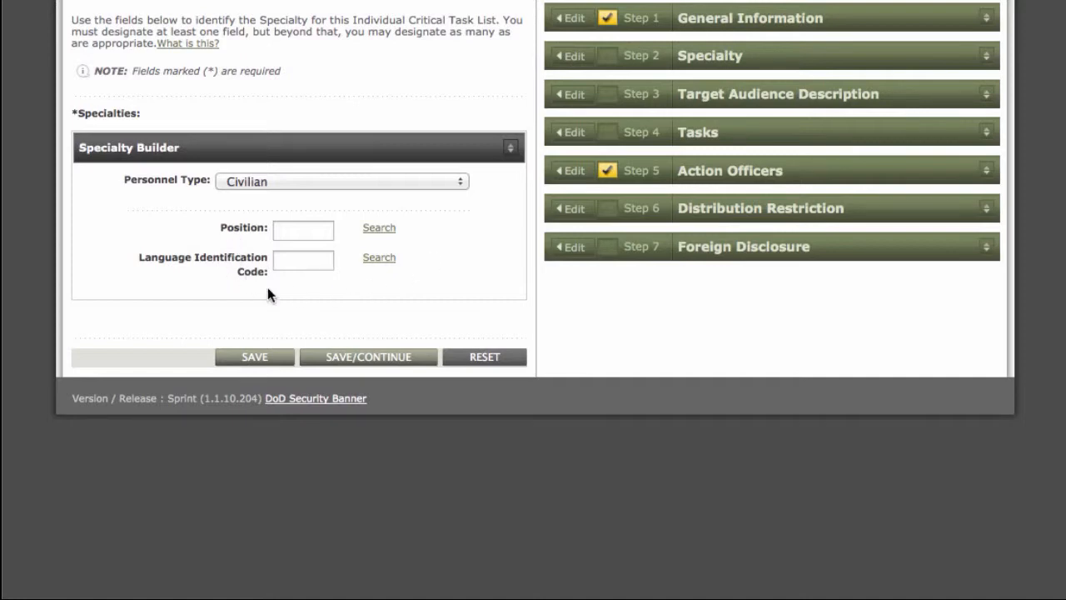
pyautogui.click(341, 181)
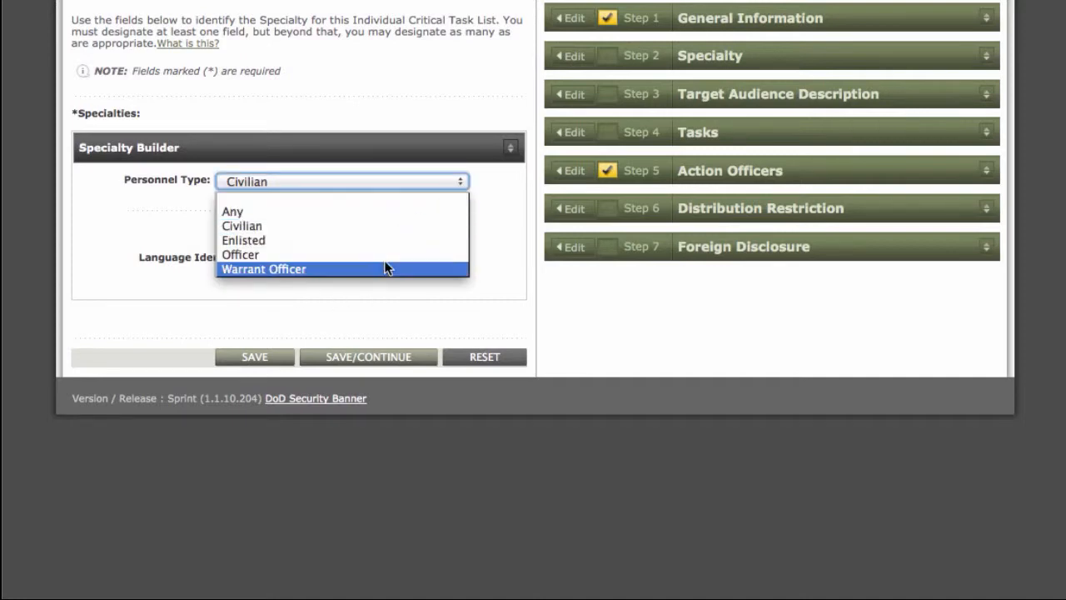
pyautogui.click(240, 254)
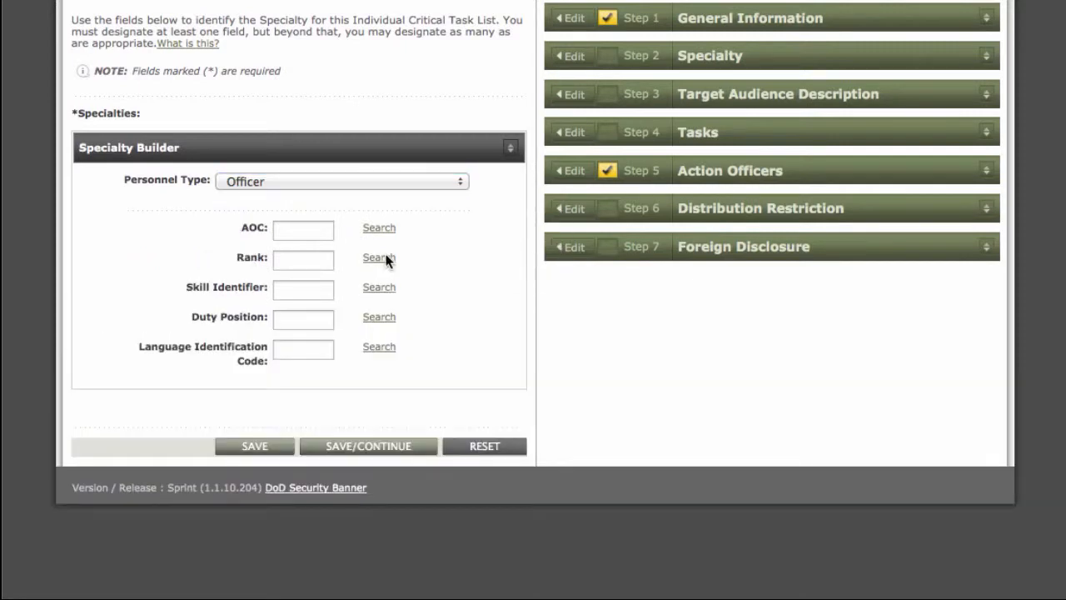
pyautogui.click(342, 181)
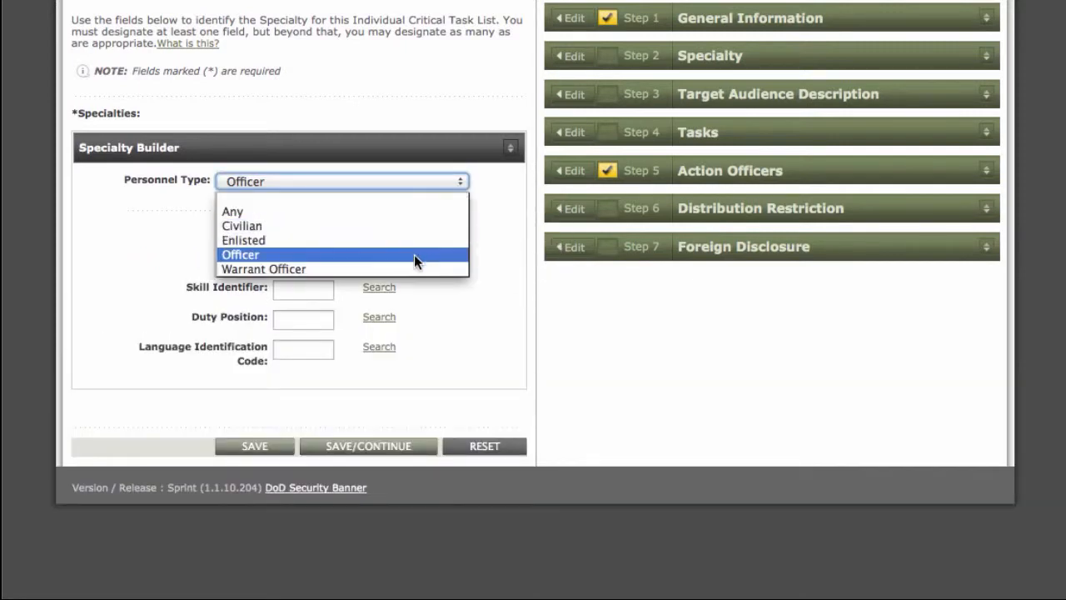
pyautogui.click(263, 269)
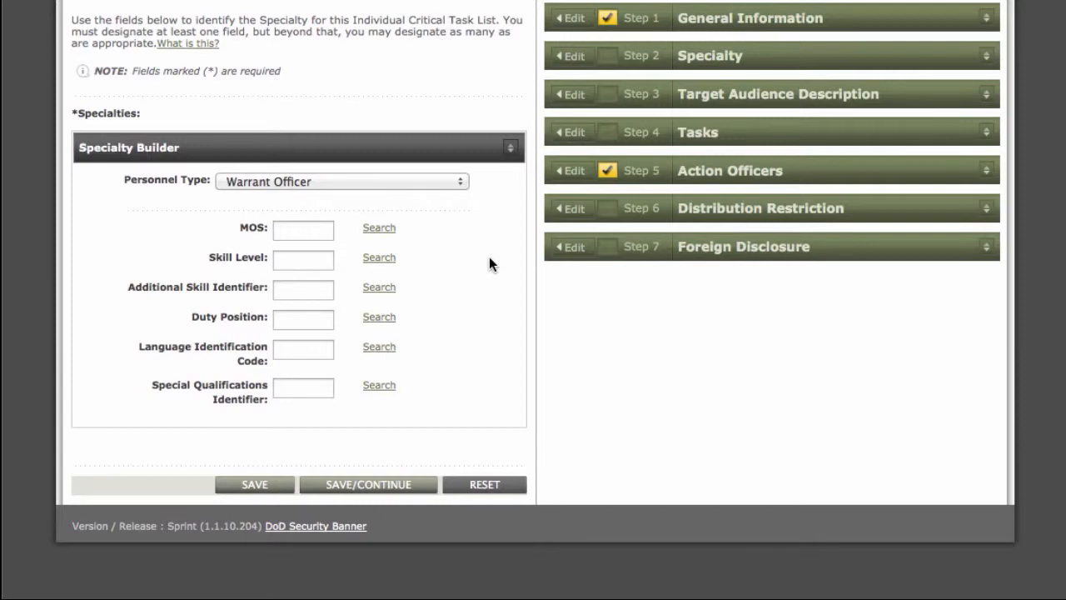
pyautogui.click(341, 182)
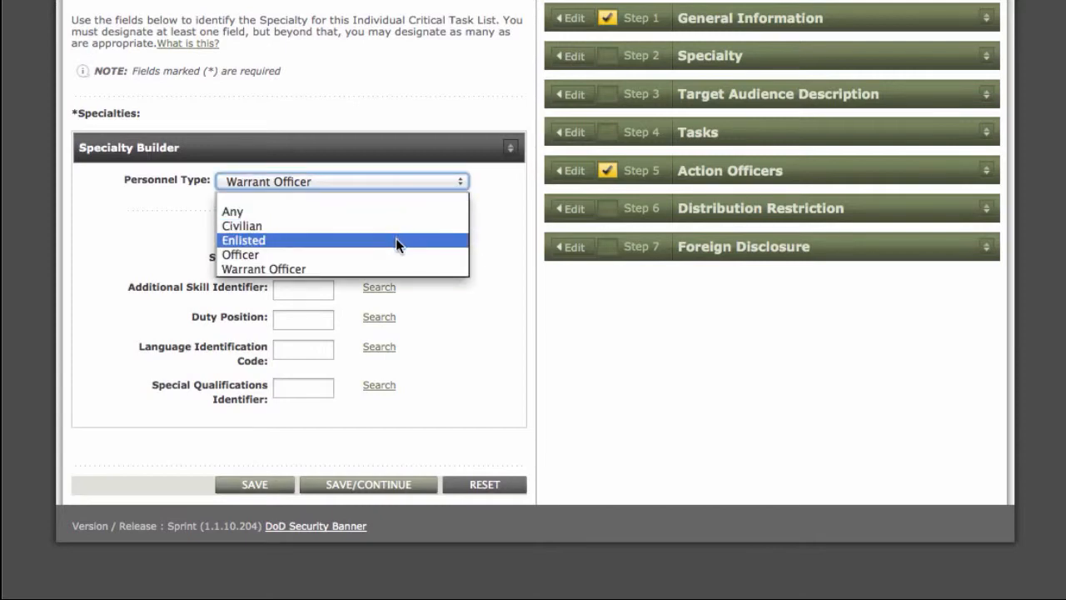
pyautogui.click(243, 240)
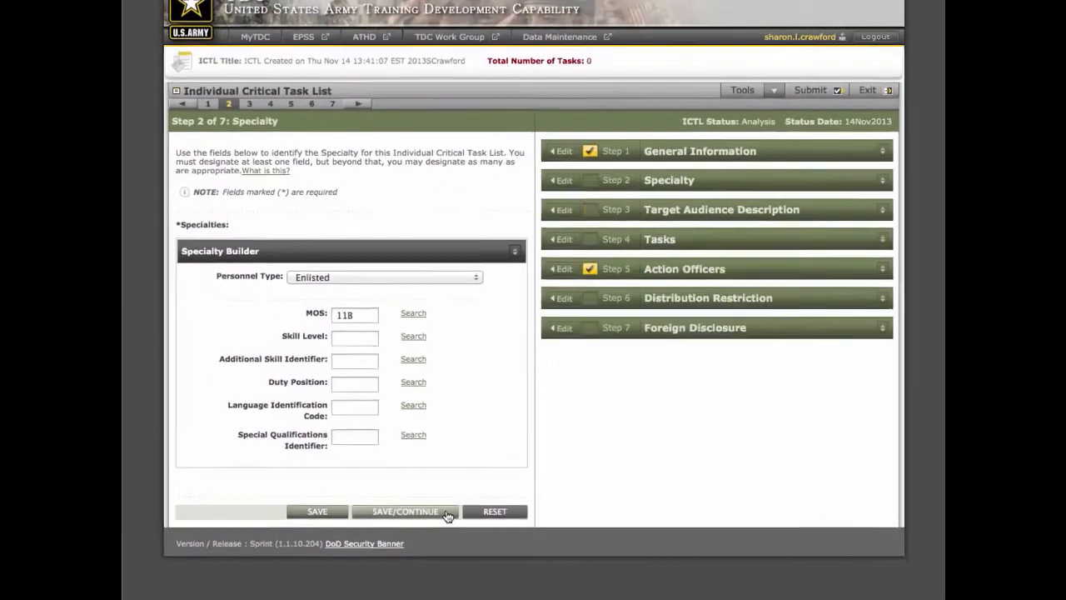
# Save the specialty and enter the description 'this is a description of my new ICTL'
pyautogui.click(405, 511)
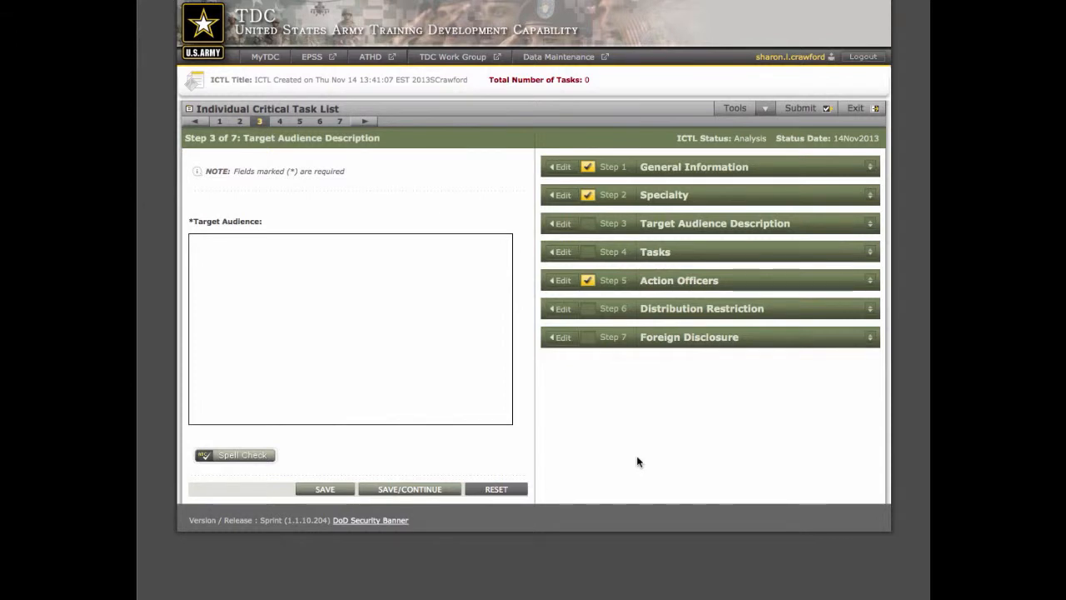
pyautogui.scroll(-3)
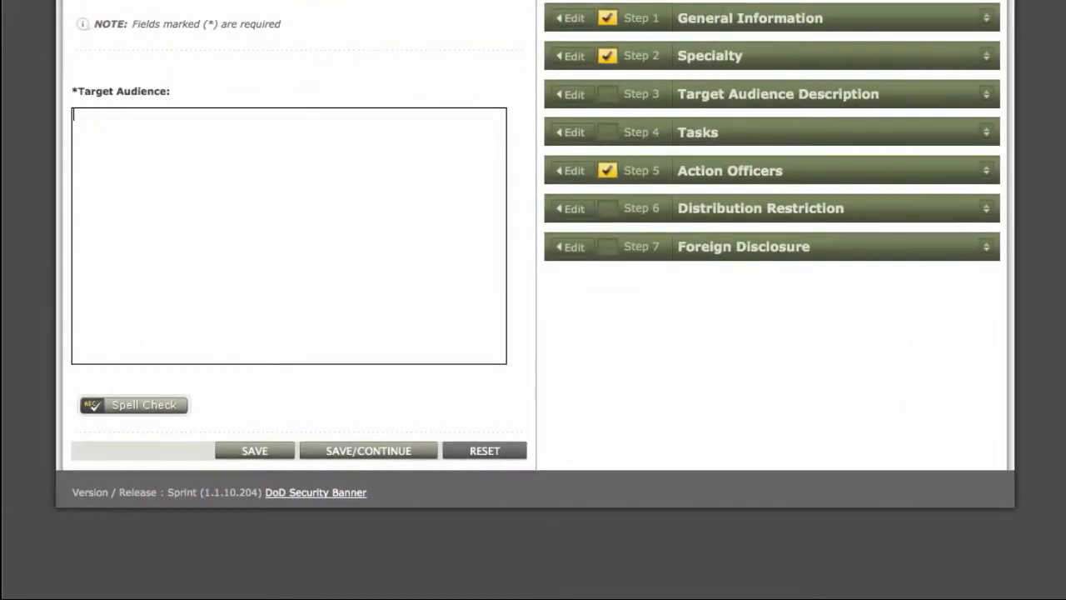
pyautogui.write('this is')
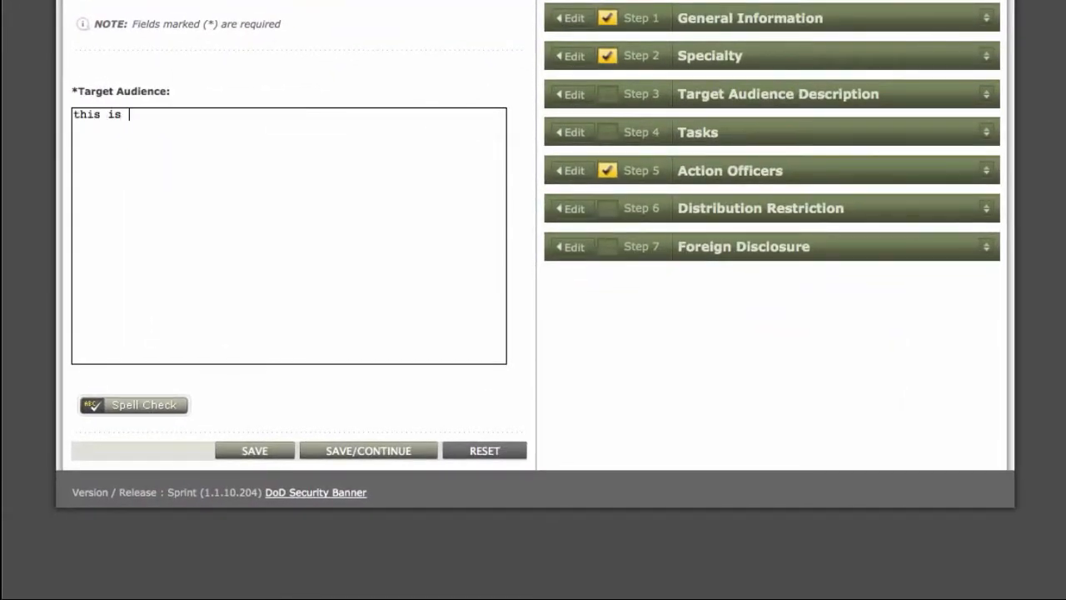
pyautogui.write('a')
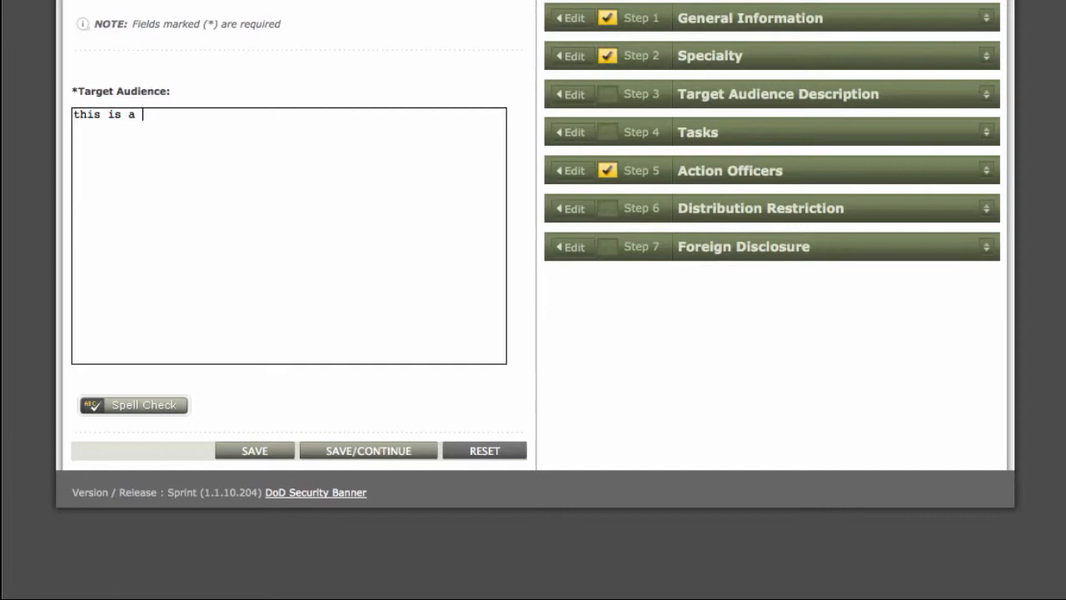
pyautogui.write('descrip')
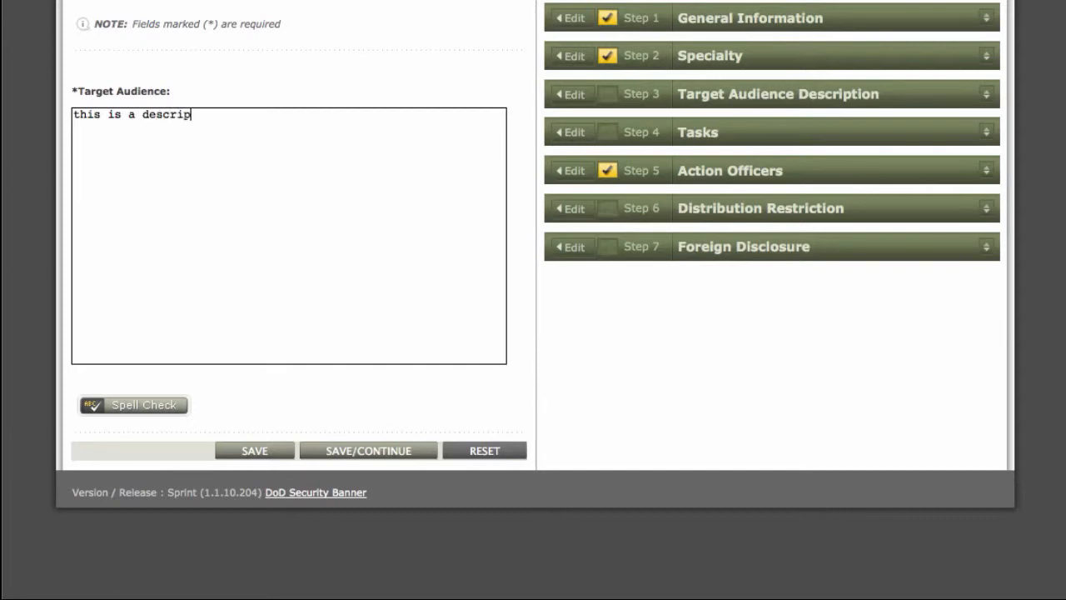
pyautogui.write('tion of my')
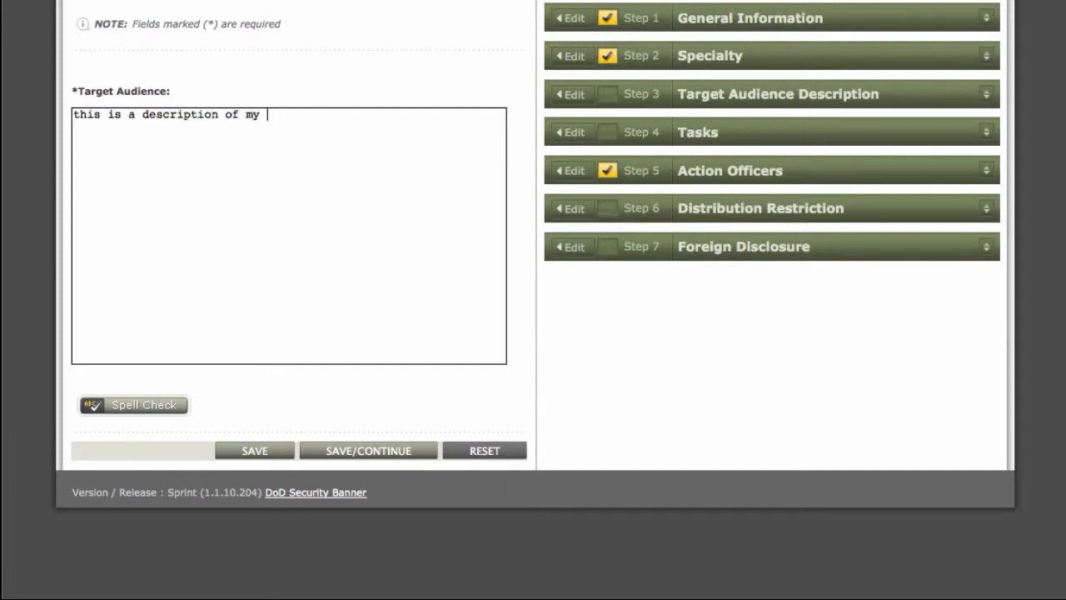
pyautogui.write('new ICTL')
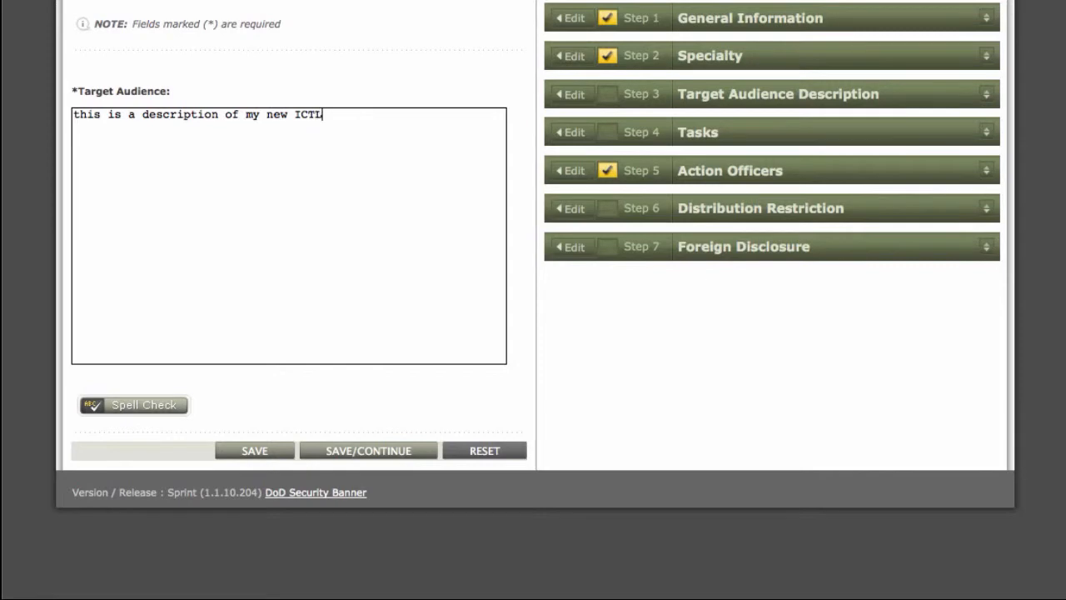
pyautogui.moveTo(153, 411)
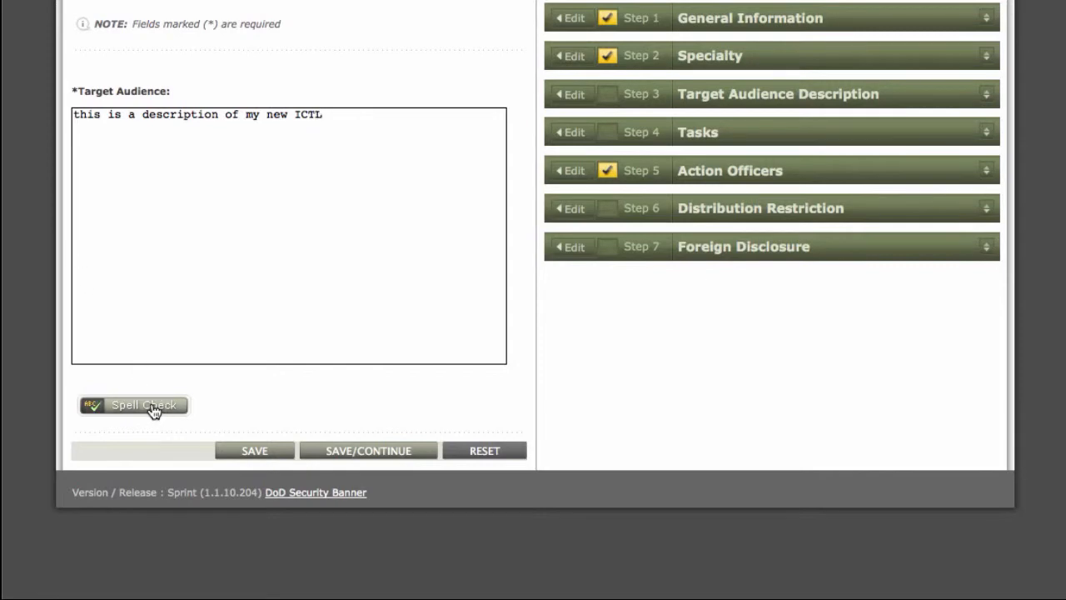
# Spell-check the description, capitalising 'This', then save and continue to Tasks
pyautogui.click(133, 405)
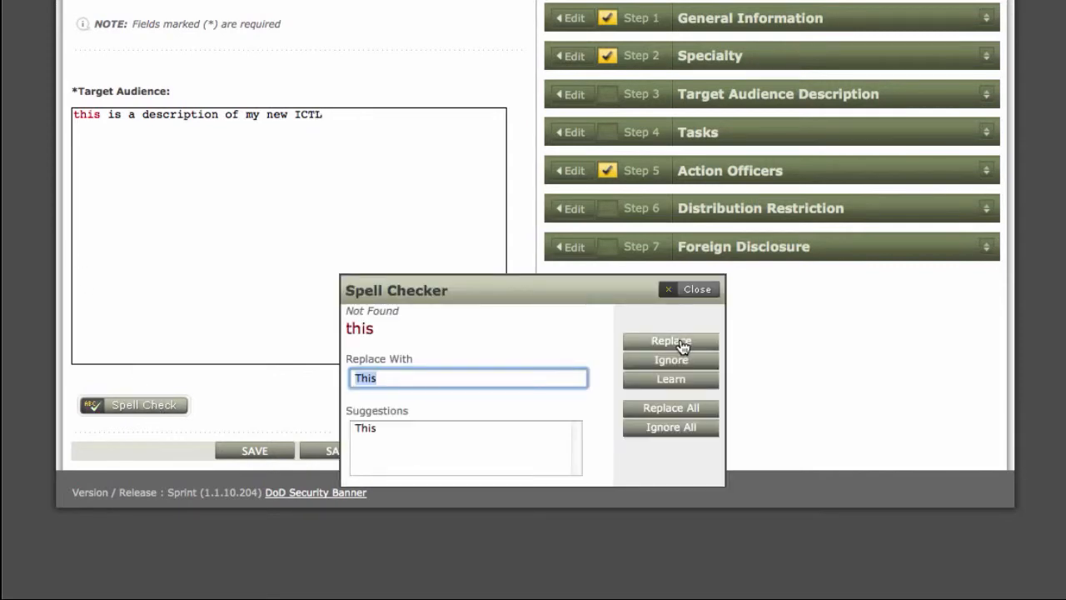
pyautogui.click(671, 340)
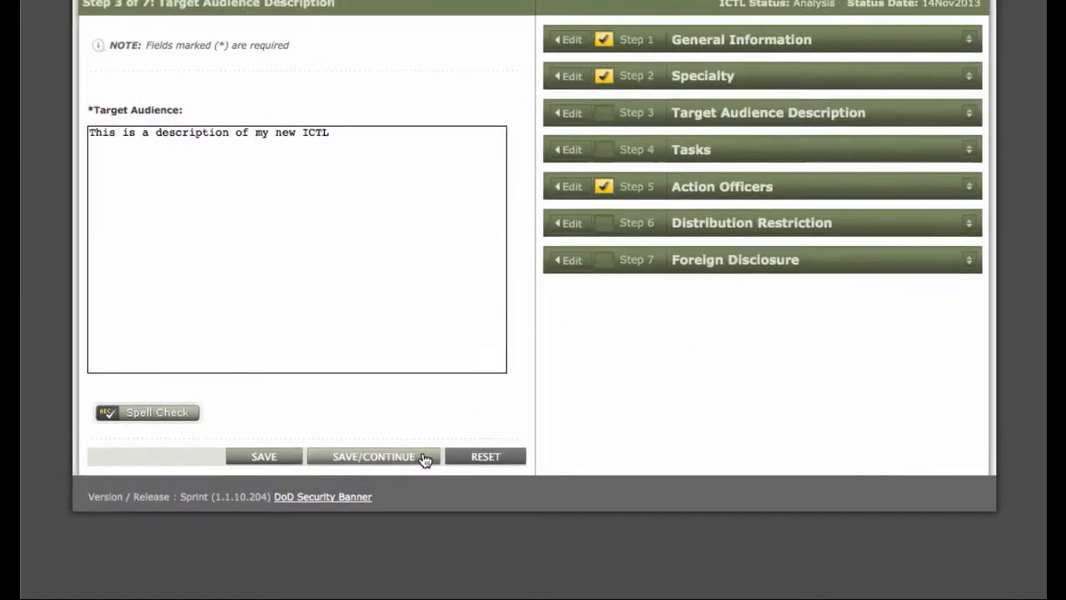
pyautogui.click(373, 457)
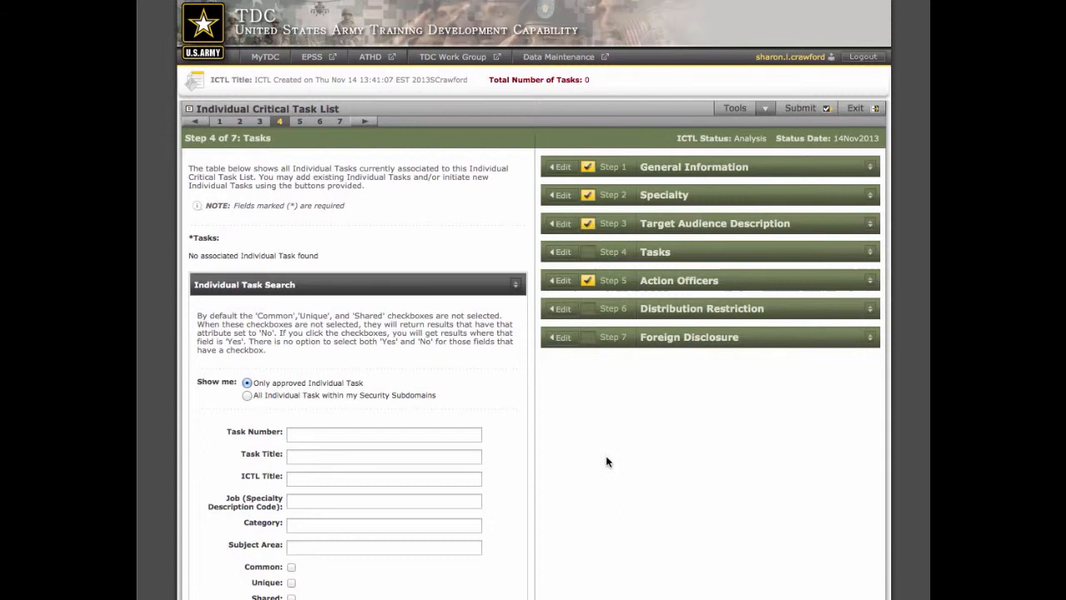